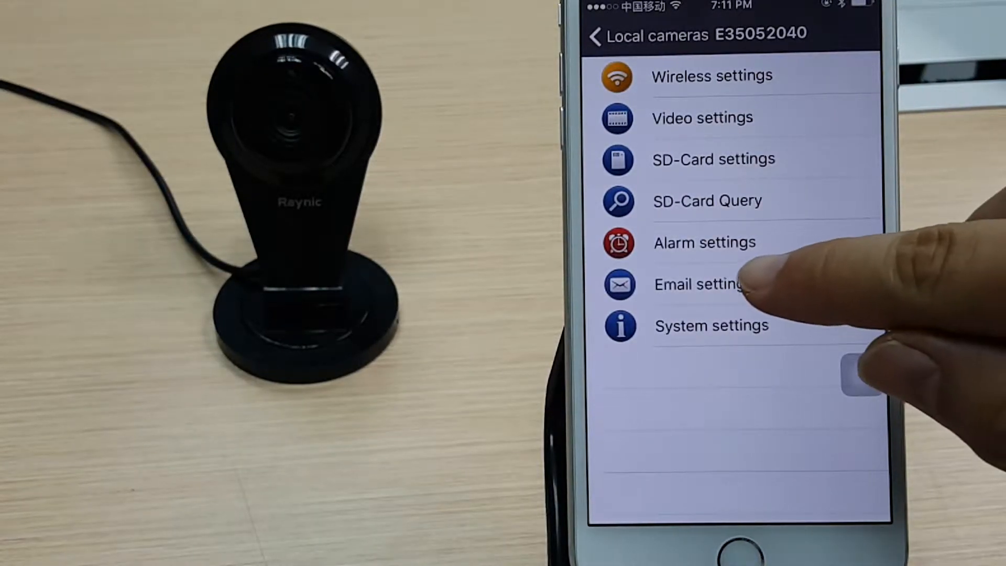
# Open the camera's Email settings and enter the QQ Mail address as receiver.
pyautogui.click(698, 285)
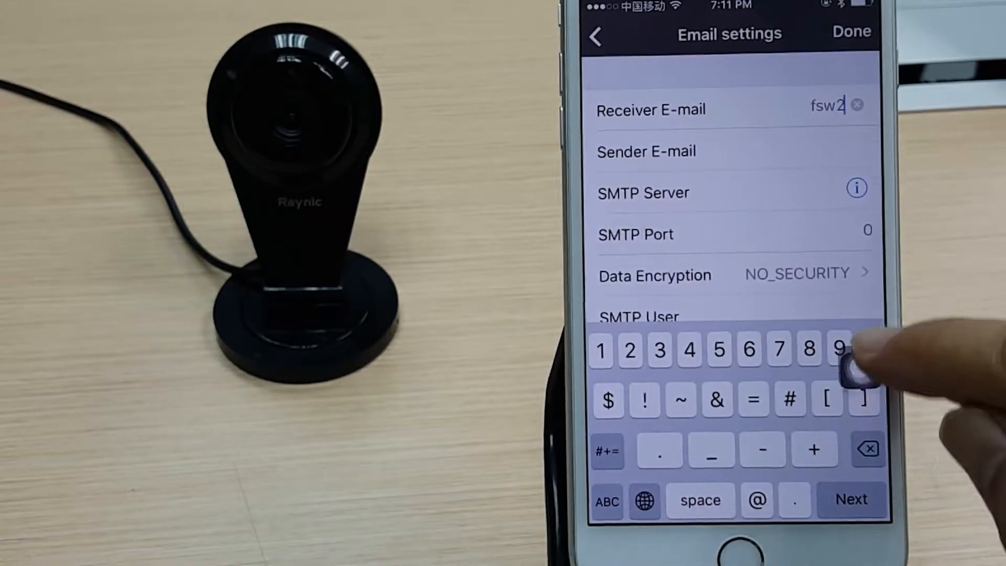
pyautogui.click(870, 350)
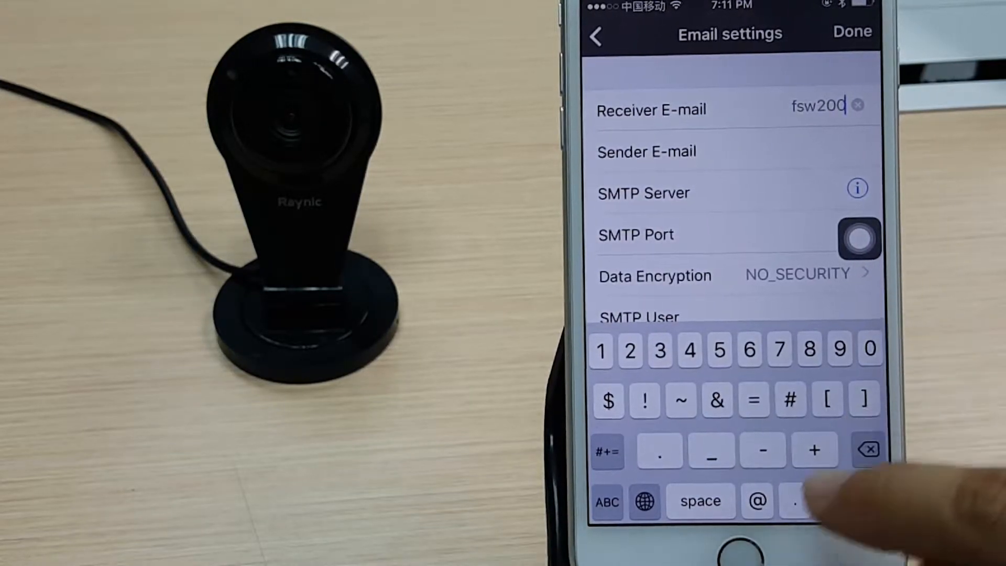
pyautogui.click(758, 501)
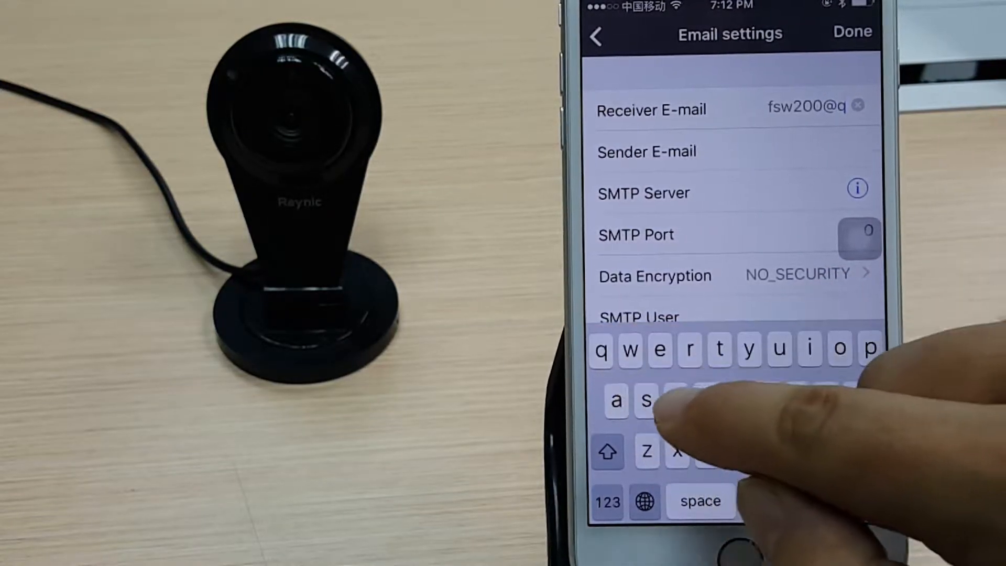
pyautogui.write('q')
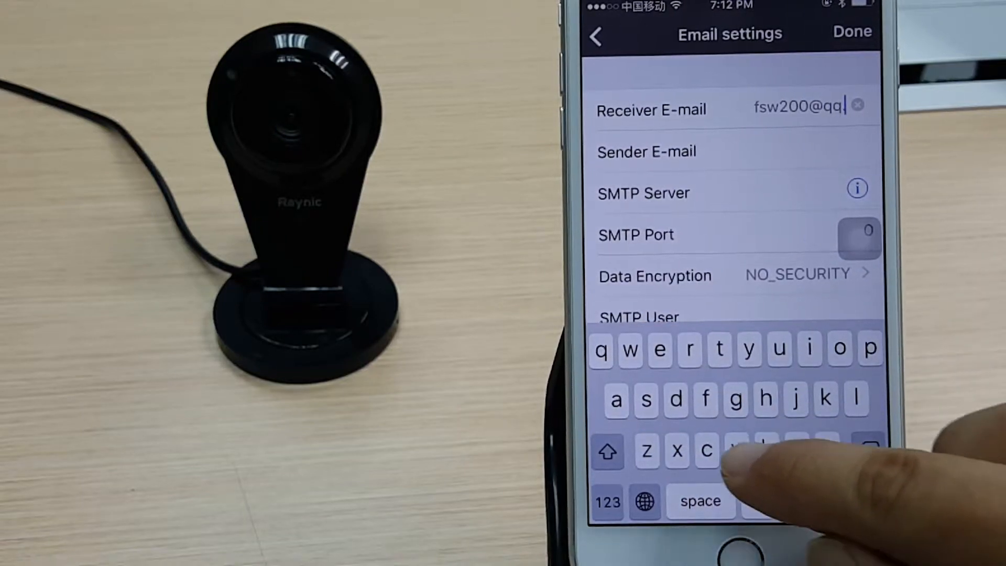
pyautogui.write('.com')
pyautogui.click(735, 151)
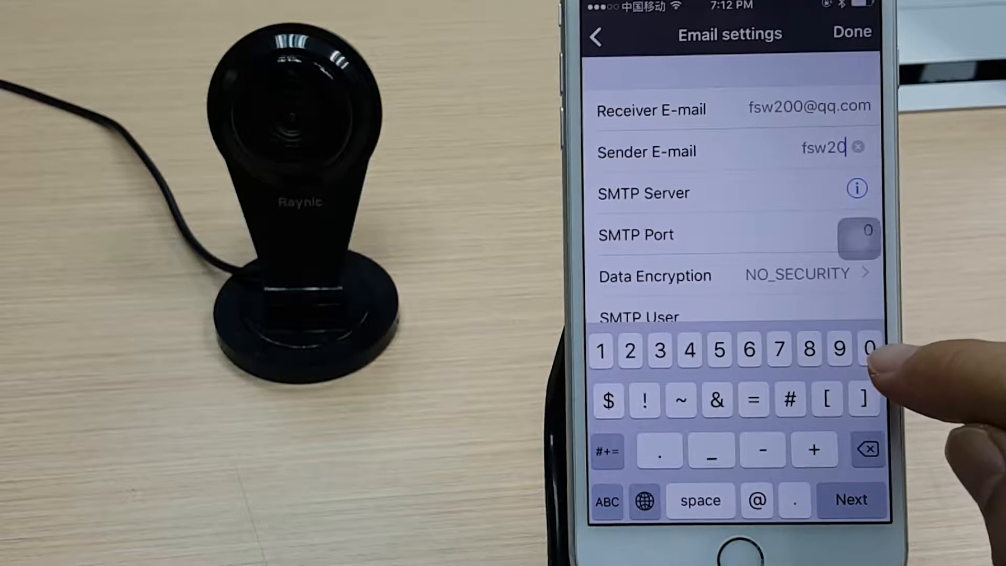
# Finish typing the Yahoo address in the Sender E-mail field.
pyautogui.click(757, 500)
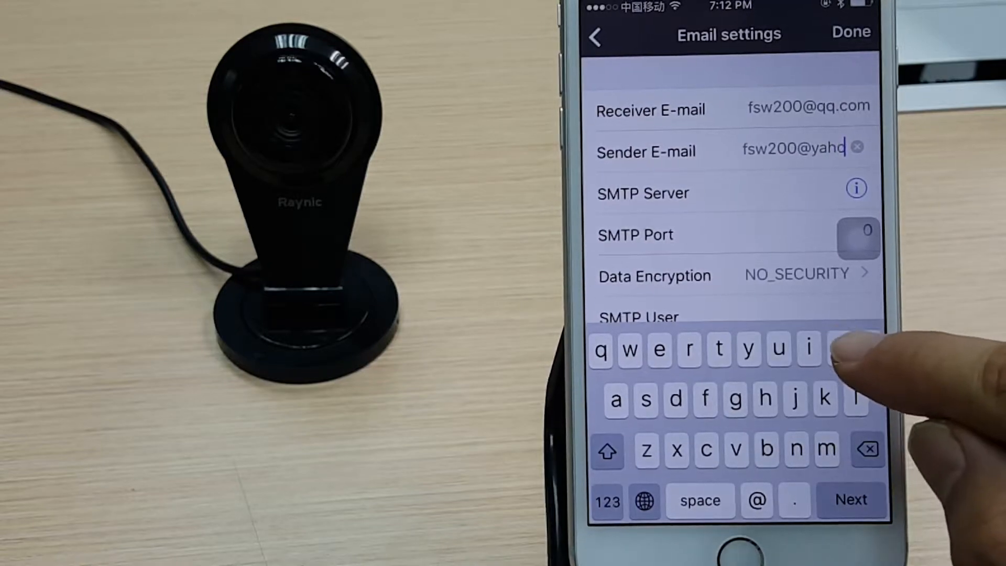
pyautogui.write('o')
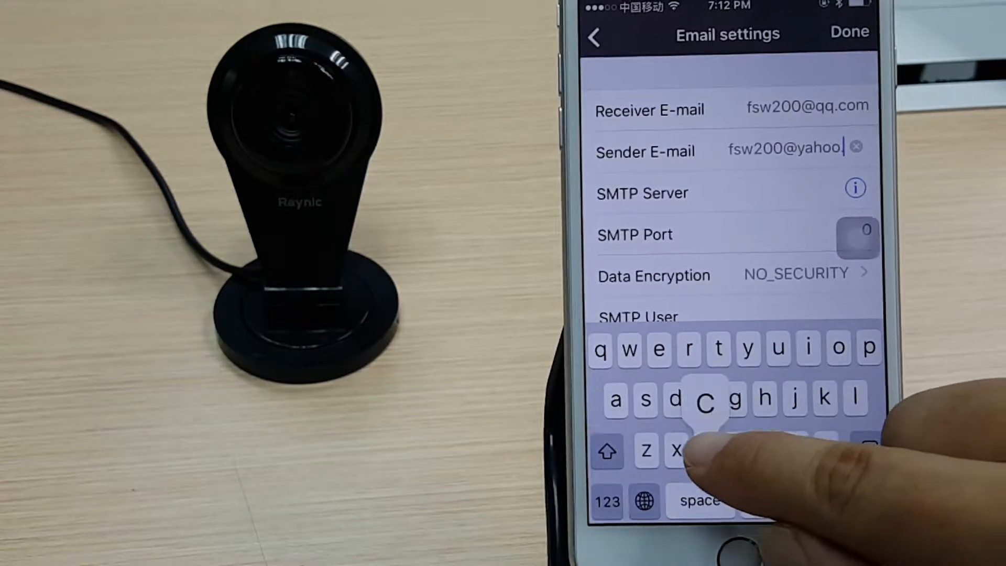
pyautogui.write('.com')
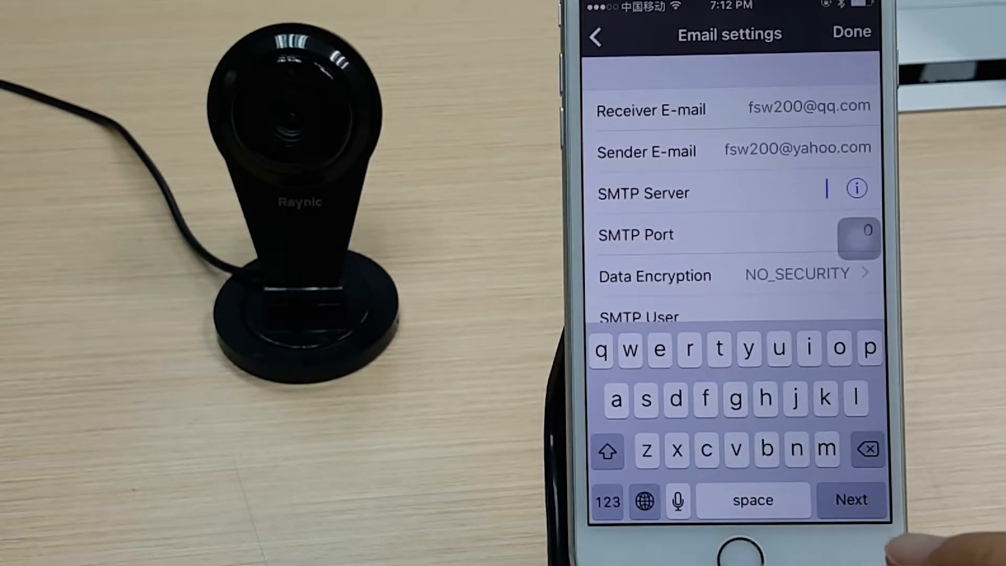
# Enter Yahoo's SMTP server address and port 465, then open Data Encryption.
pyautogui.write('mtp')
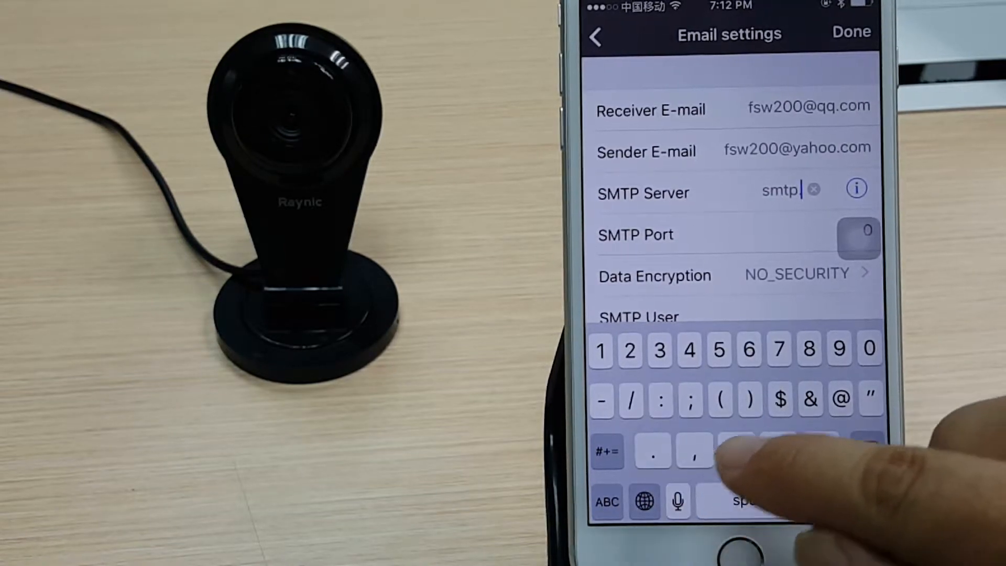
pyautogui.click(606, 502)
pyautogui.write('.mail.yahoo')
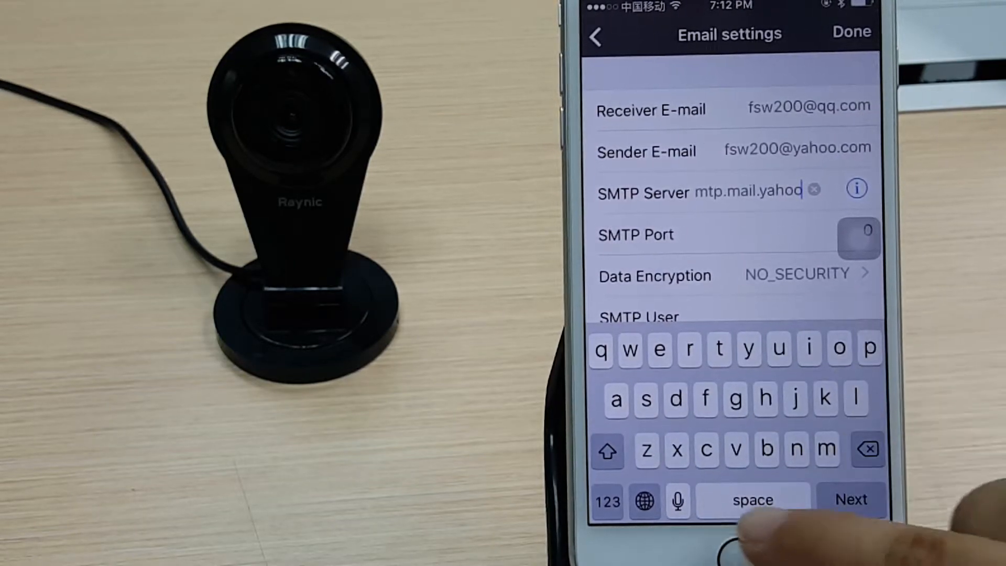
pyautogui.click(607, 501)
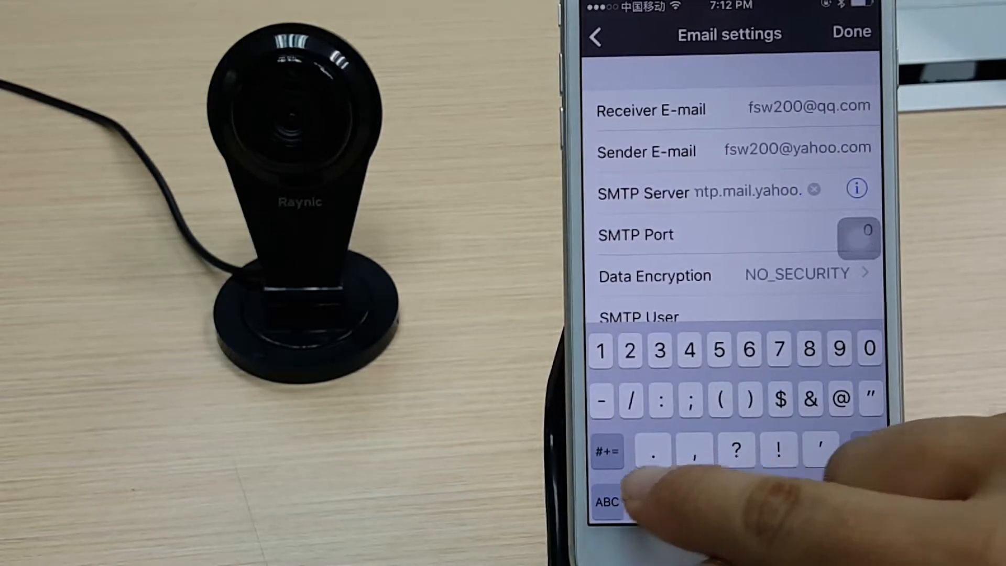
pyautogui.click(606, 502)
pyautogui.write('465')
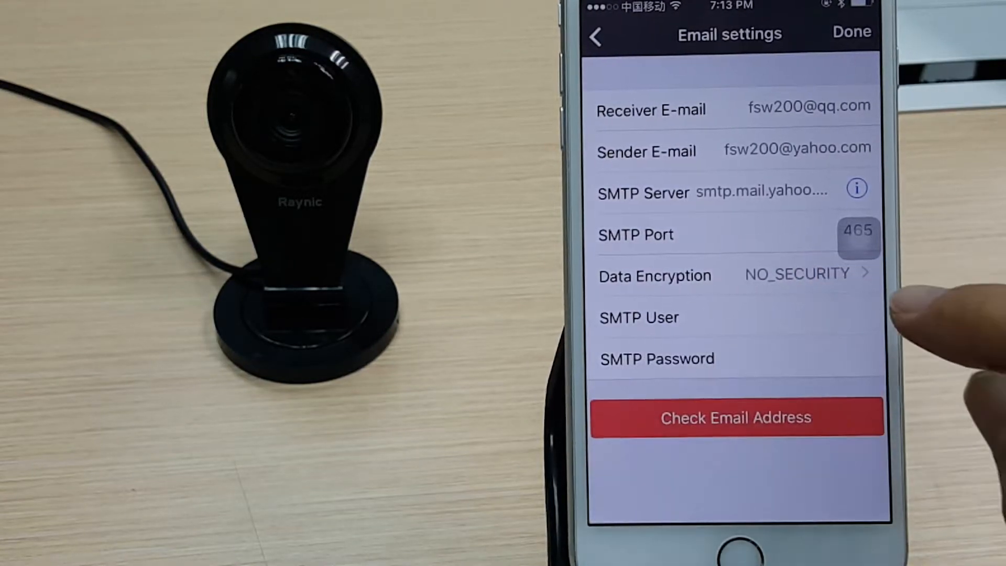
pyautogui.click(796, 274)
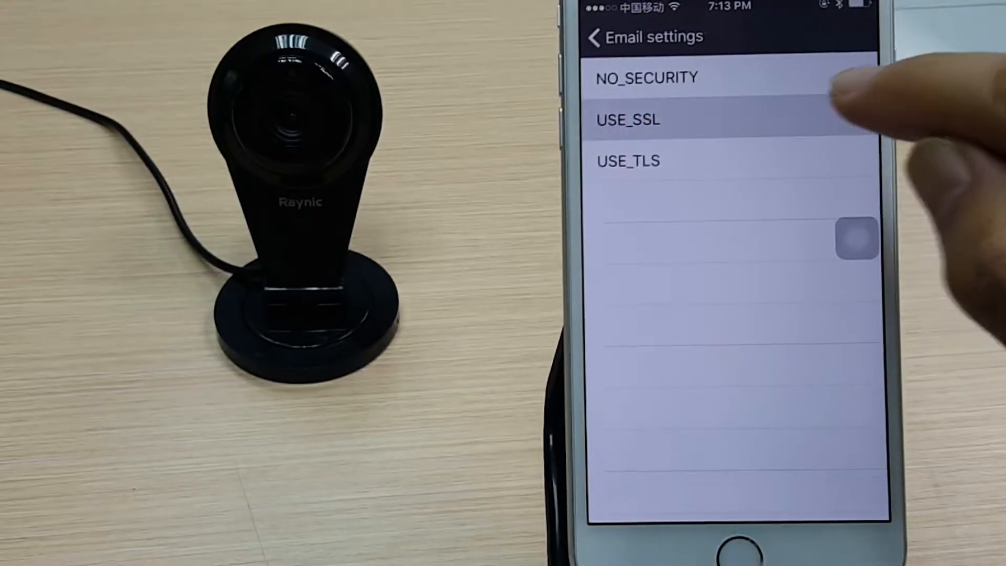
# Choose USE_SSL encryption and enter the Yahoo address and password as SMTP credentials.
pyautogui.click(628, 120)
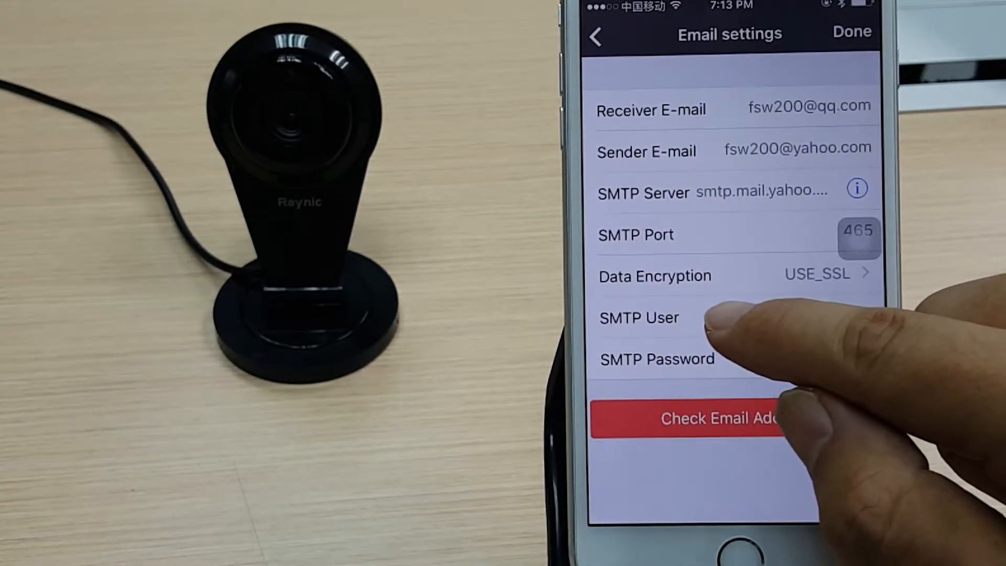
pyautogui.click(706, 317)
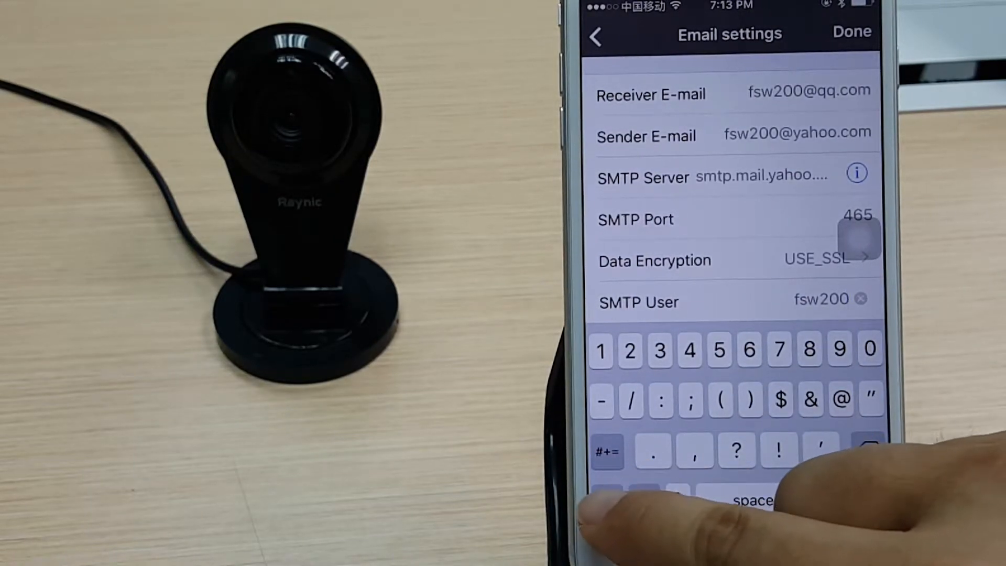
pyautogui.click(840, 398)
pyautogui.write('@yahoo.com')
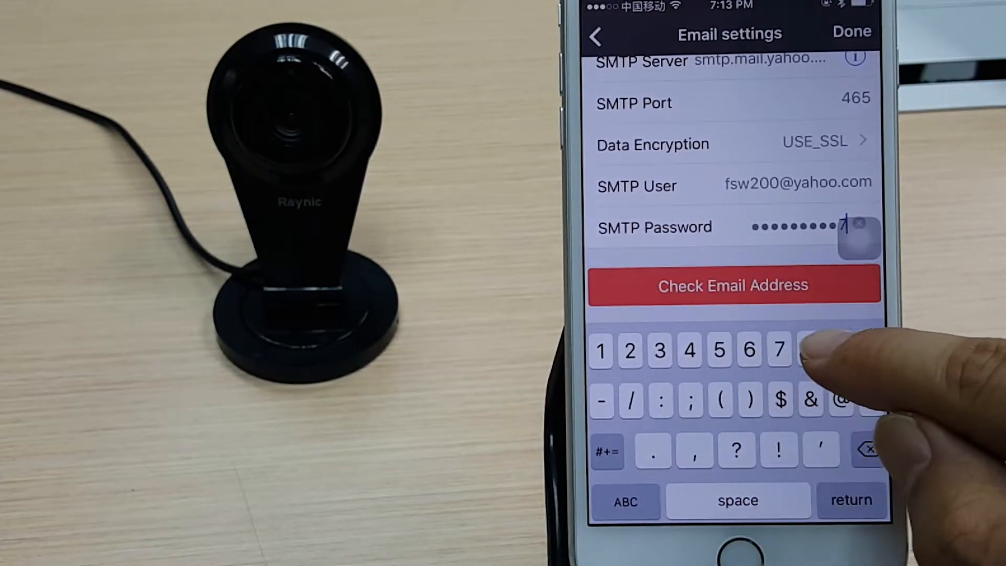
pyautogui.click(809, 350)
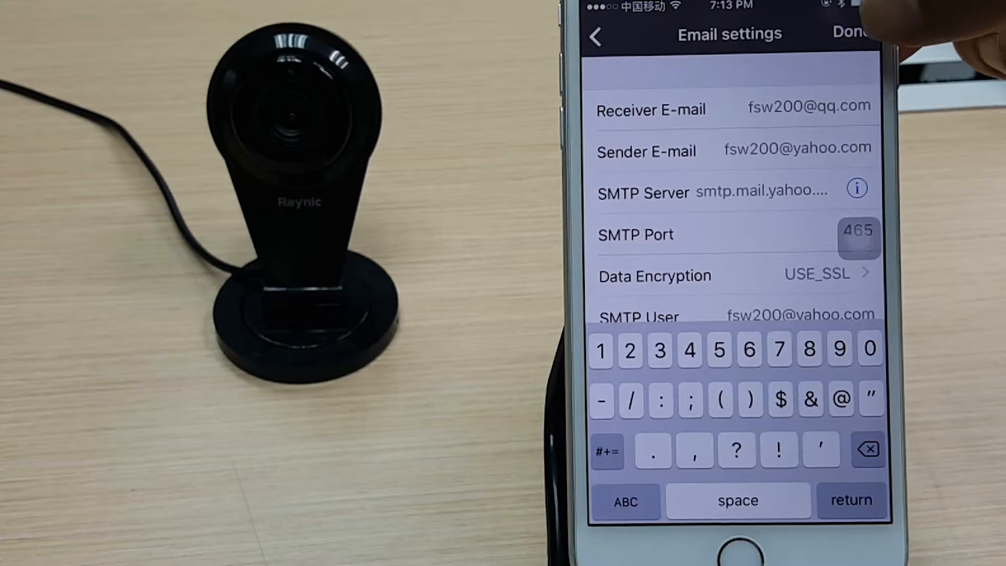
# Save the email settings, confirm the success alert, and return to camera settings.
pyautogui.click(852, 32)
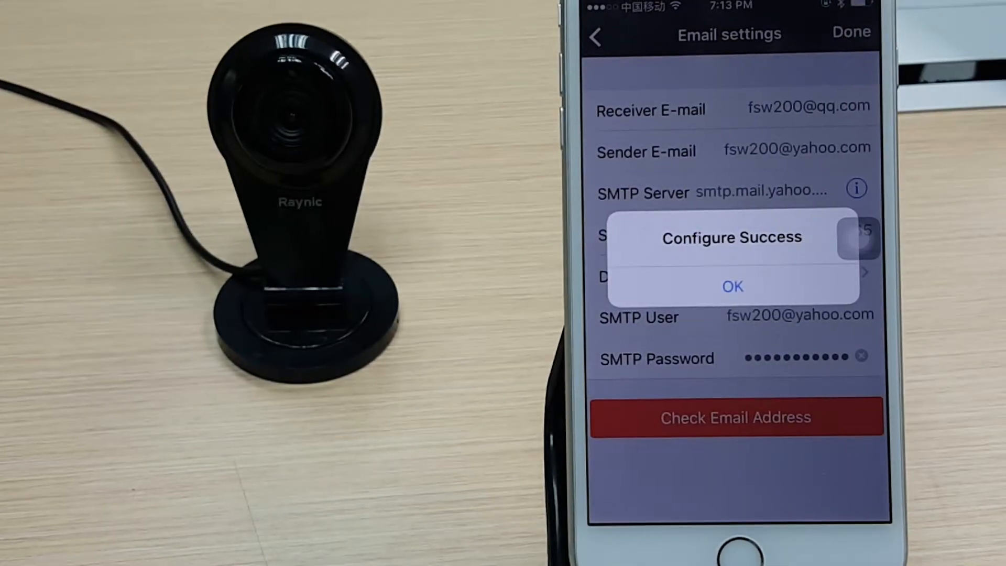
pyautogui.click(731, 286)
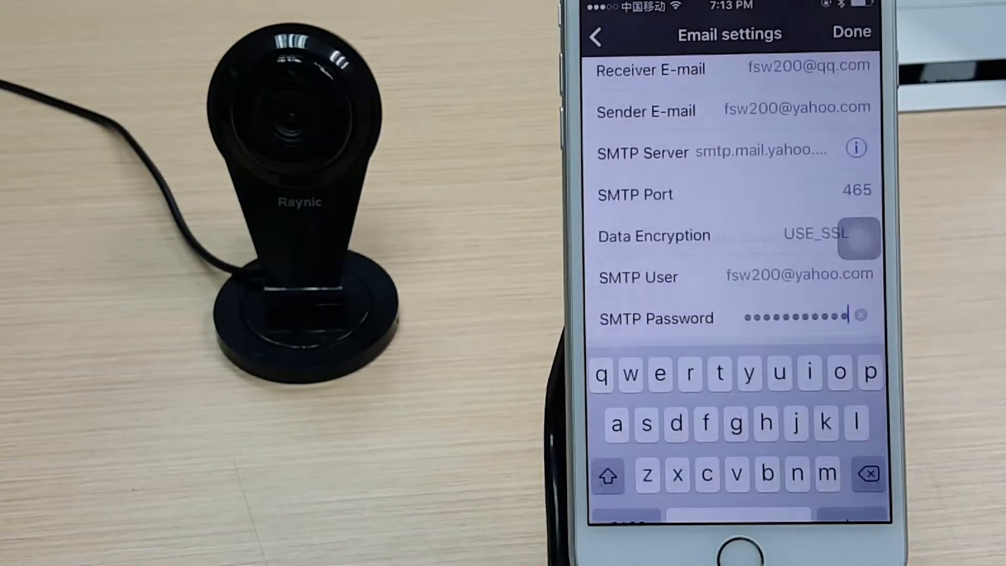
pyautogui.click(596, 35)
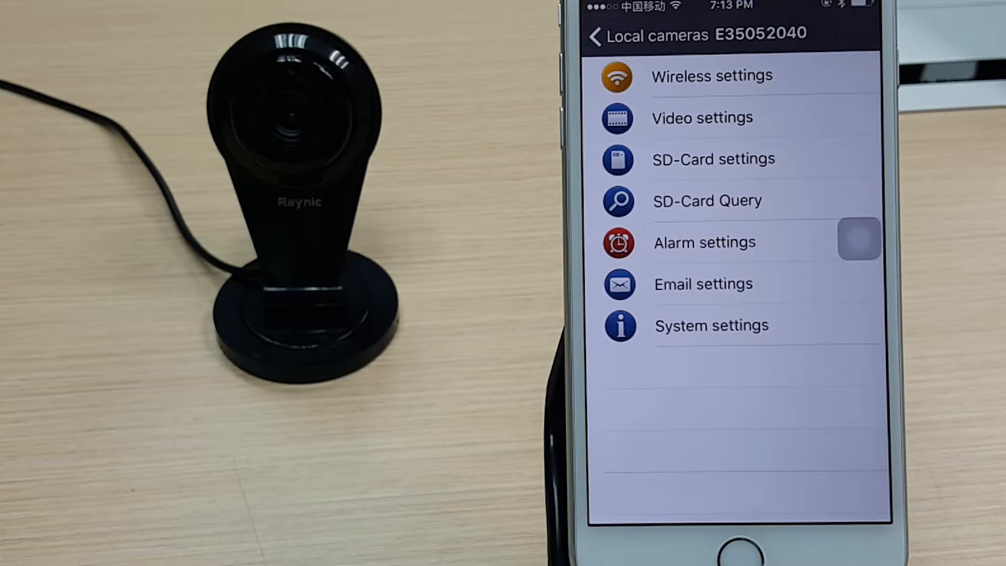
# Enable motion and audio alarm detection with 1 alarm picture, and confirm the save.
pyautogui.click(704, 242)
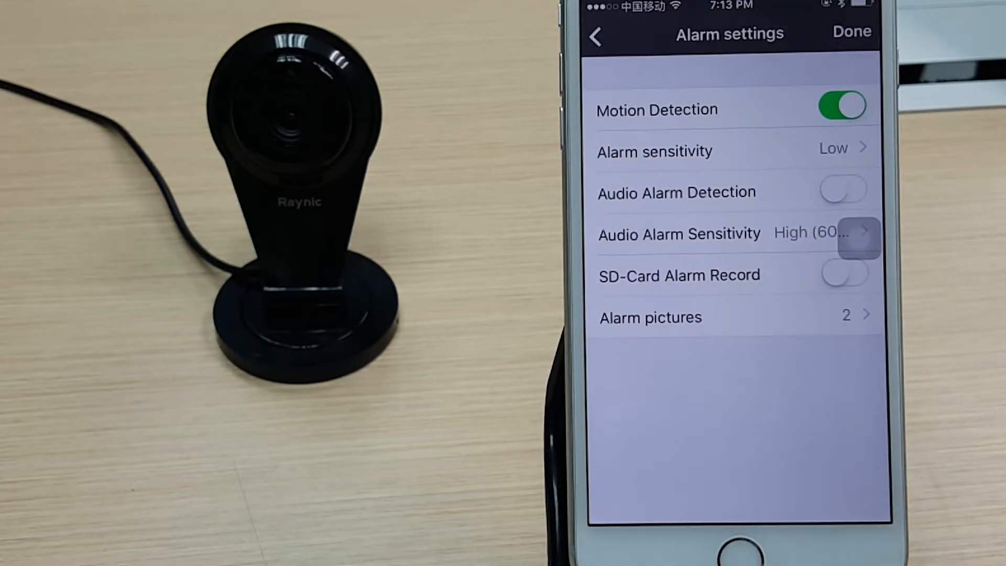
pyautogui.click(842, 105)
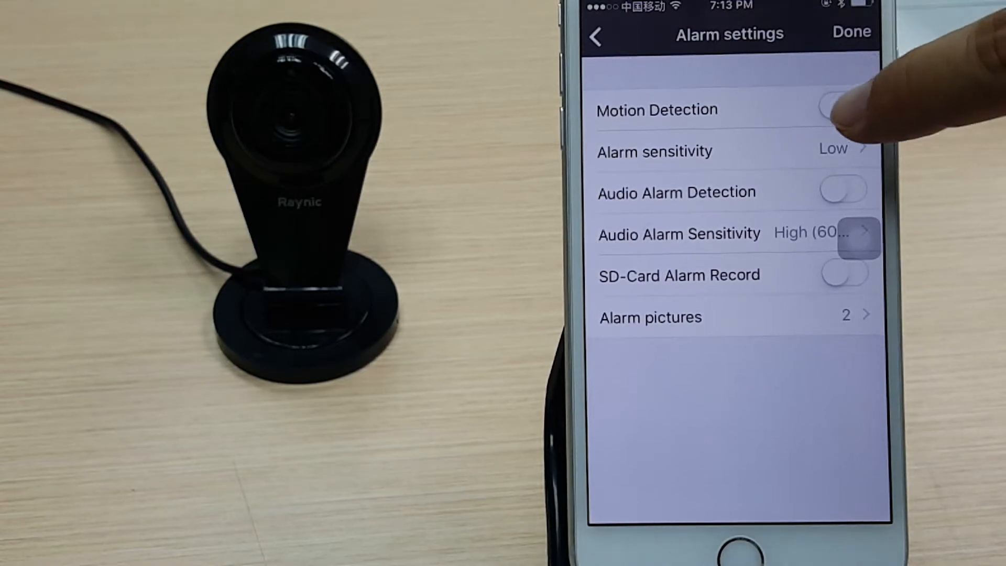
pyautogui.click(843, 106)
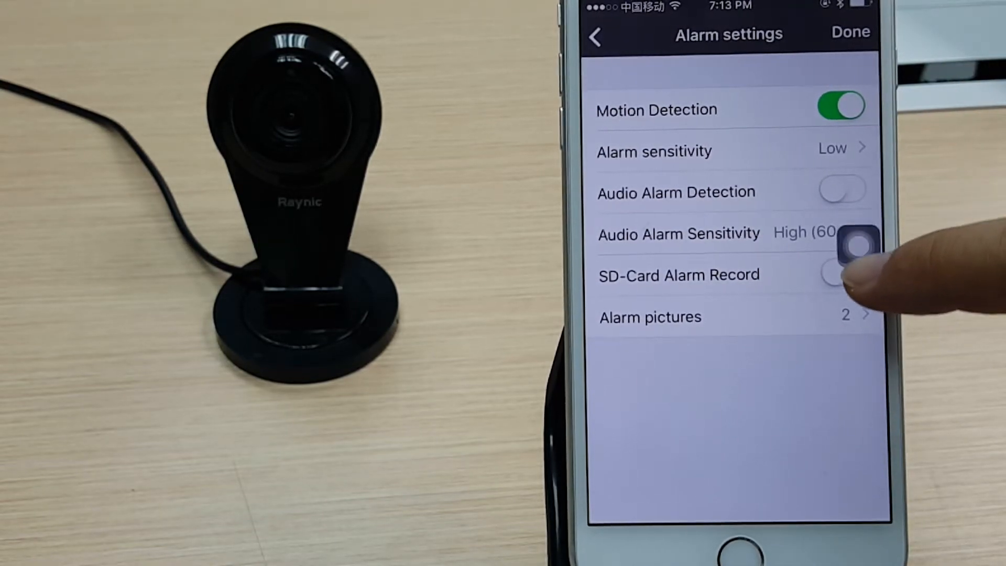
pyautogui.click(841, 191)
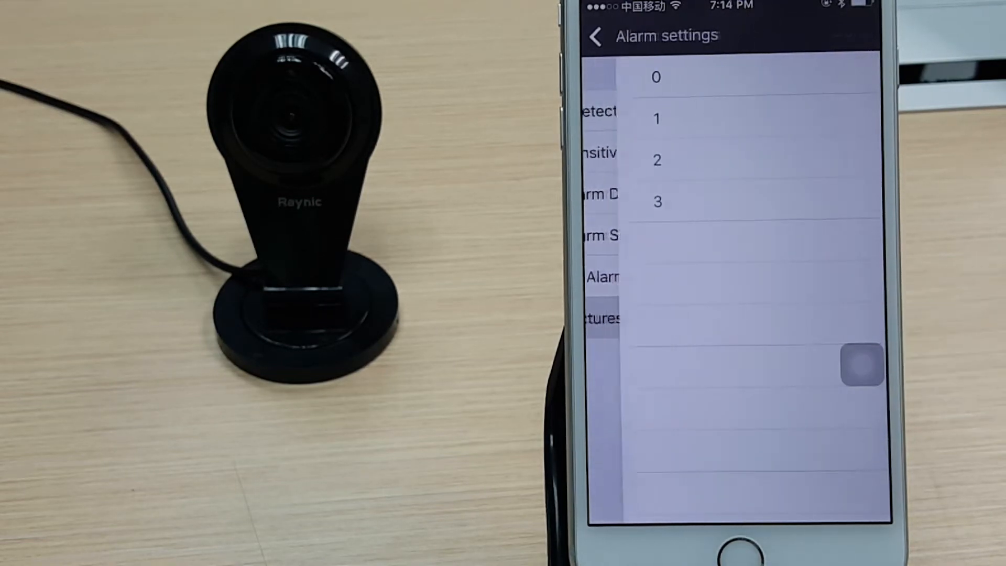
pyautogui.click(656, 159)
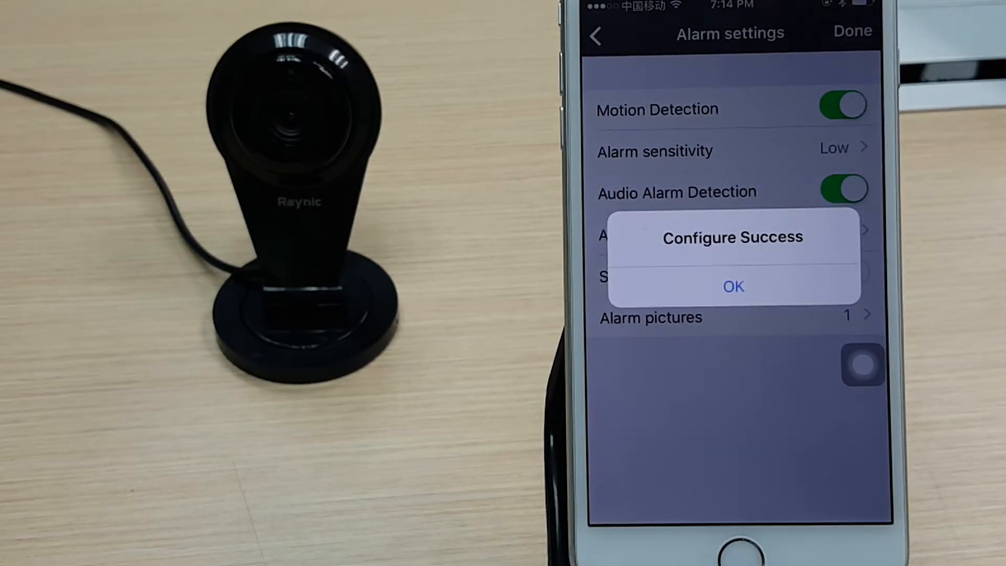
pyautogui.click(732, 286)
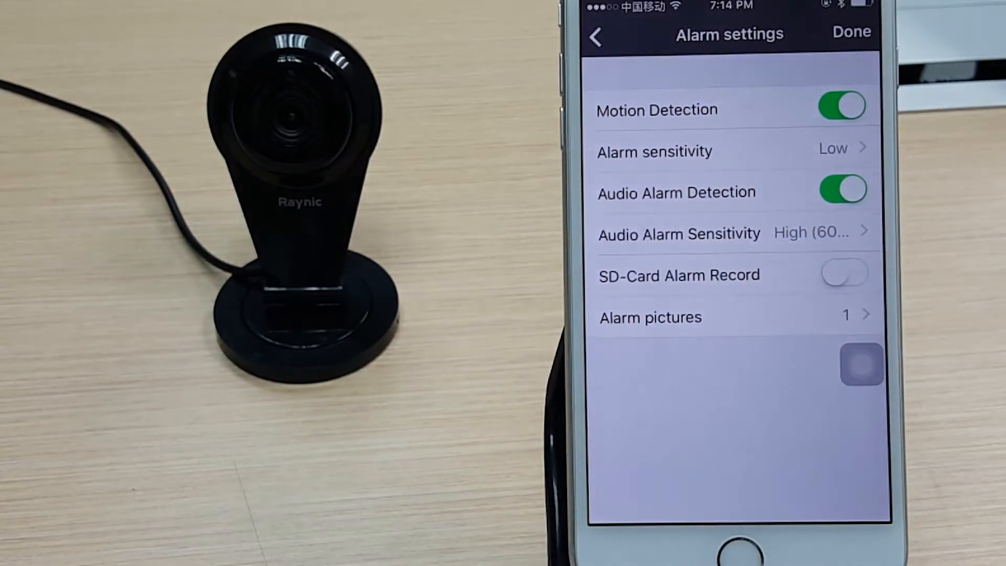
# Leave Alarm settings and check QQ Mail on the laptop for the alert.
pyautogui.click(595, 37)
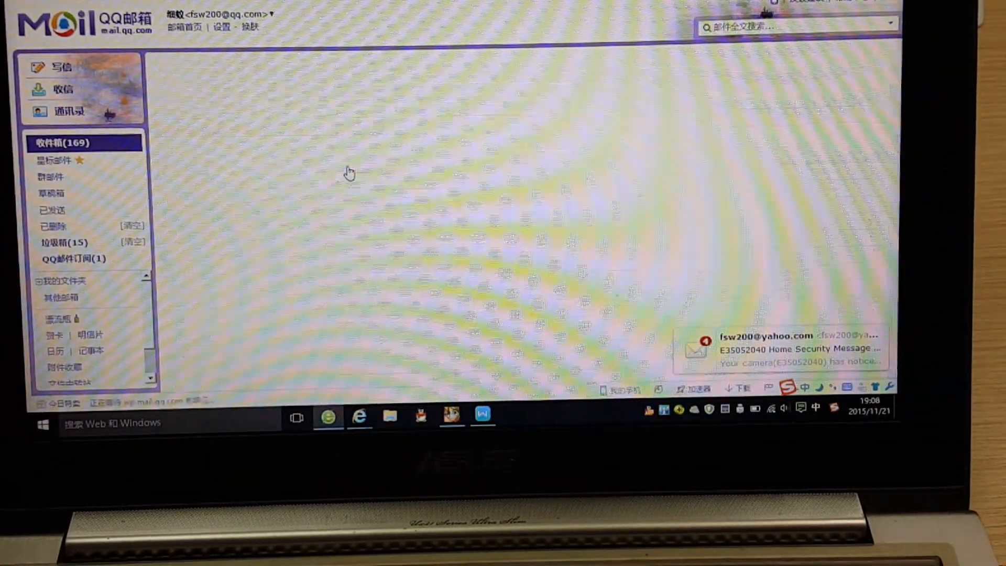
# Open the camera alert email and preview the notice1.jpg snapshot.
pyautogui.click(798, 348)
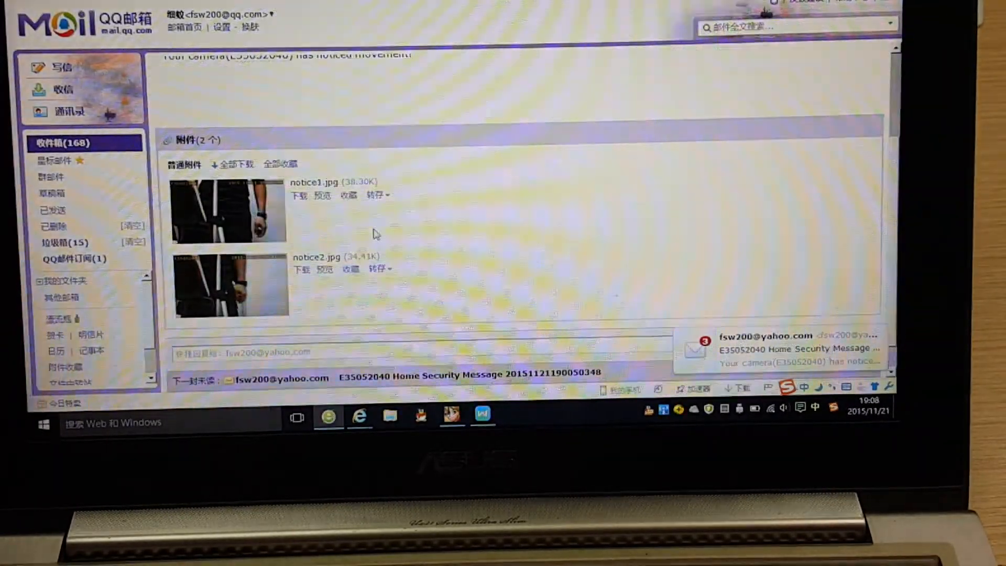
pyautogui.click(324, 194)
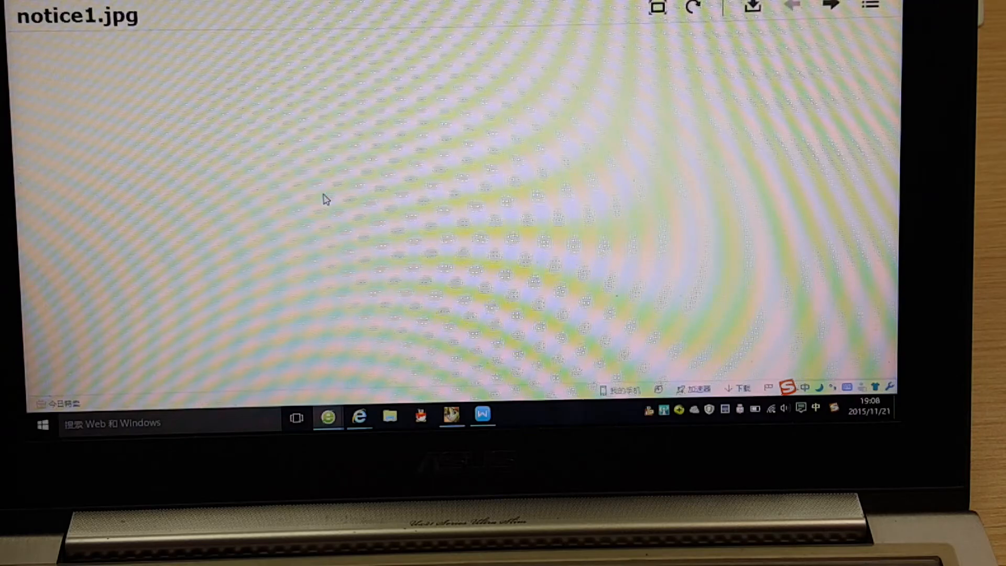